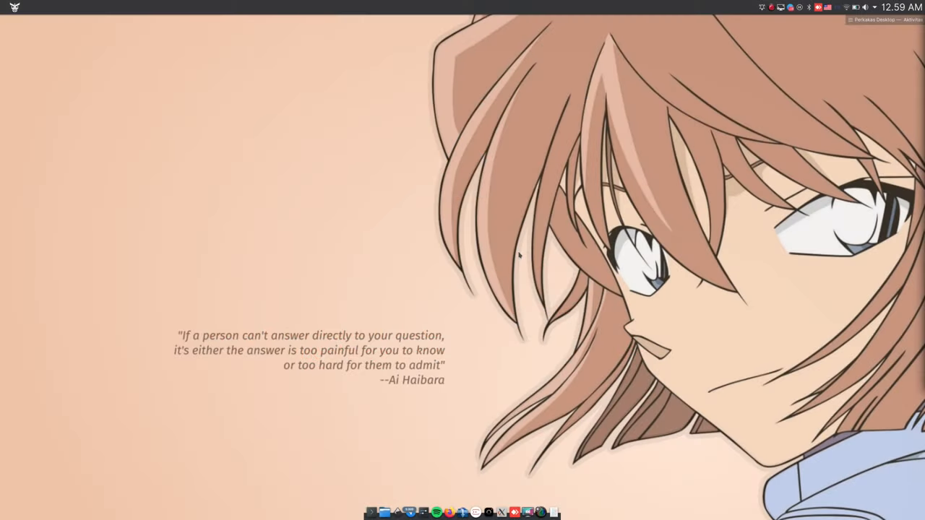
{"action": "mouse_move", "coordinate": [426, 462]}
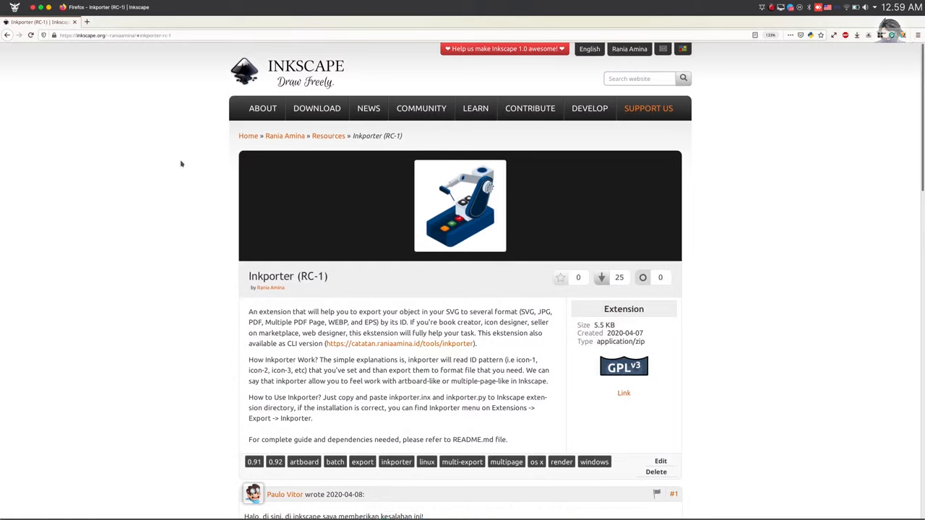
{"action": "mouse_move", "coordinate": [739, 243]}
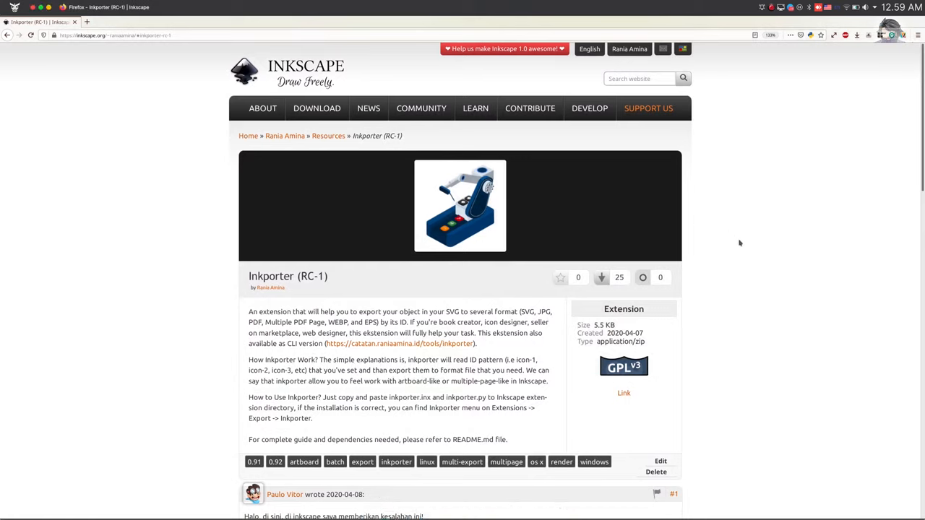
{"action": "mouse_move", "coordinate": [751, 263]}
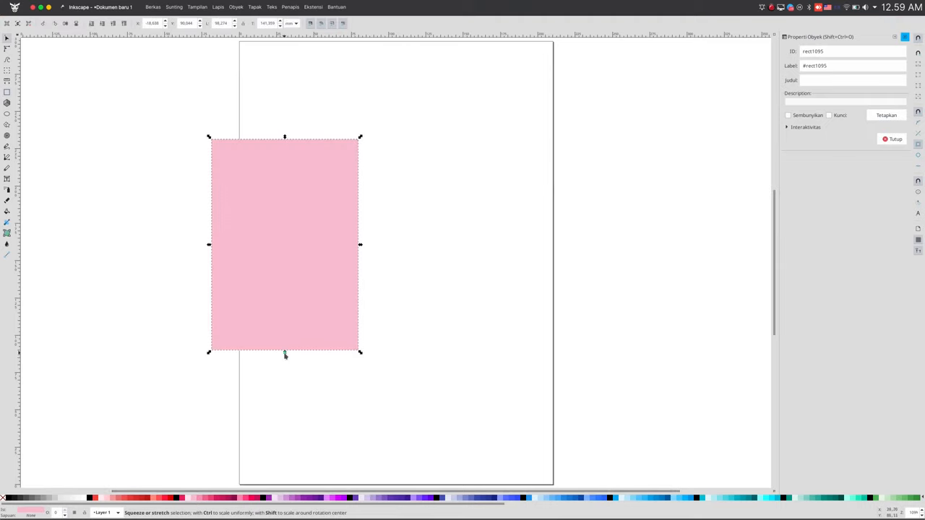
- Resize the pink rectangle and relabel the duplicated middle rectangle as Page-2
{"action": "left_click_drag", "start_coordinate": [284, 354], "coordinate": [284, 312]}
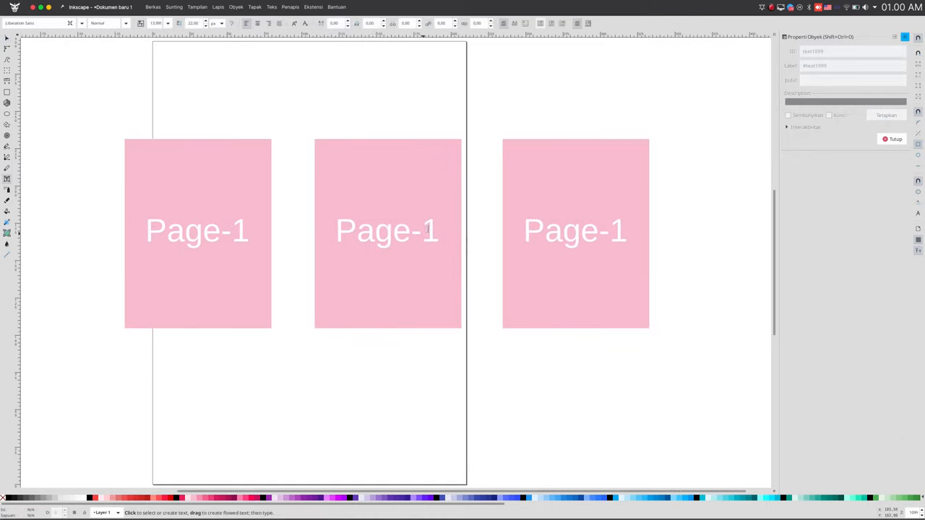
{"action": "left_click", "coordinate": [386, 230]}
{"action": "type", "text": "2"}
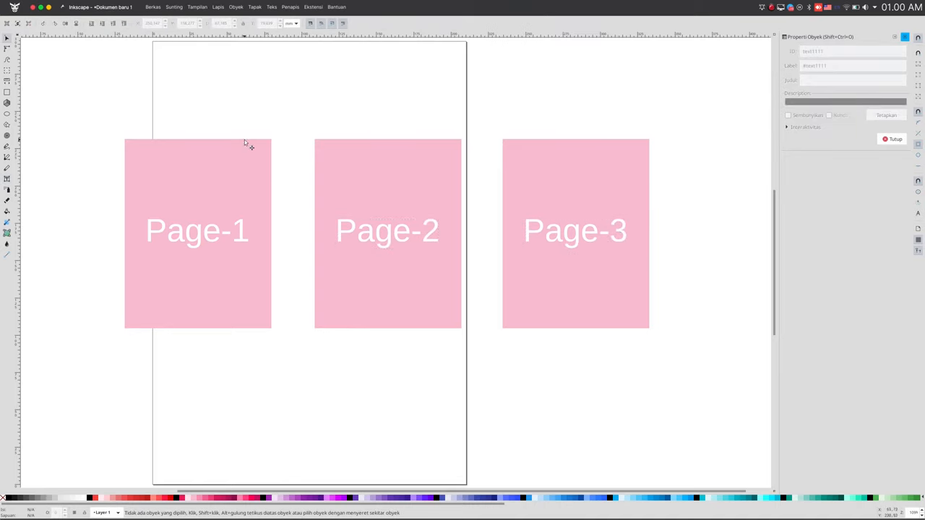
- Group the first rectangle with its label and give it the ID page-1
{"action": "left_click_drag", "start_coordinate": [244, 142], "coordinate": [294, 375]}
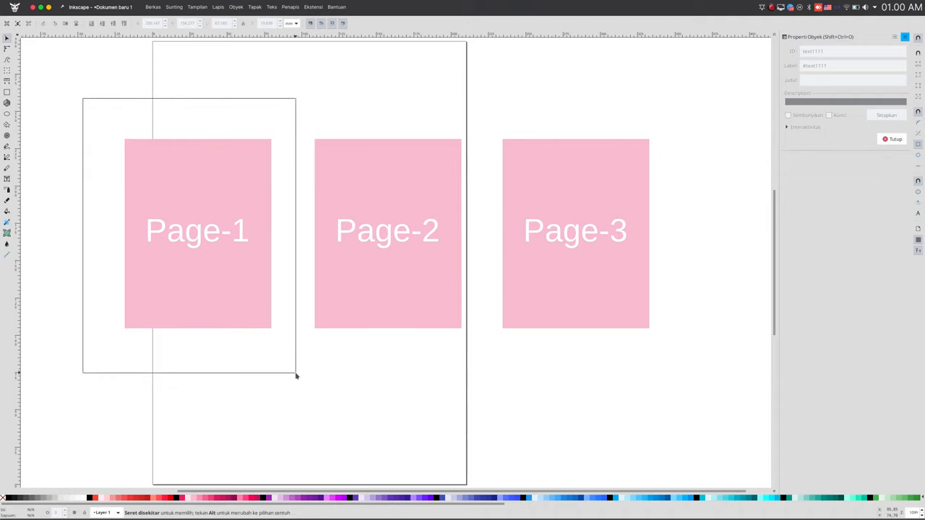
{"action": "left_click", "coordinate": [197, 231]}
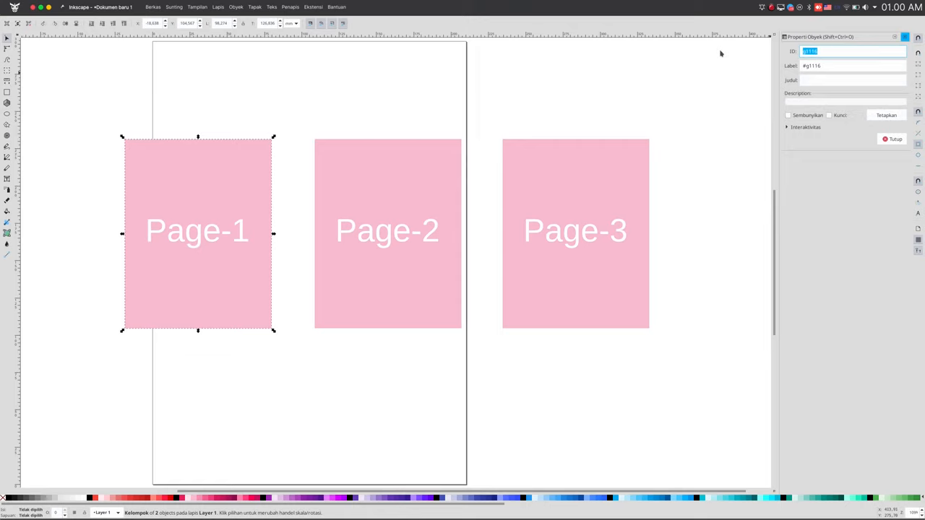
{"action": "type", "text": "page-1"}
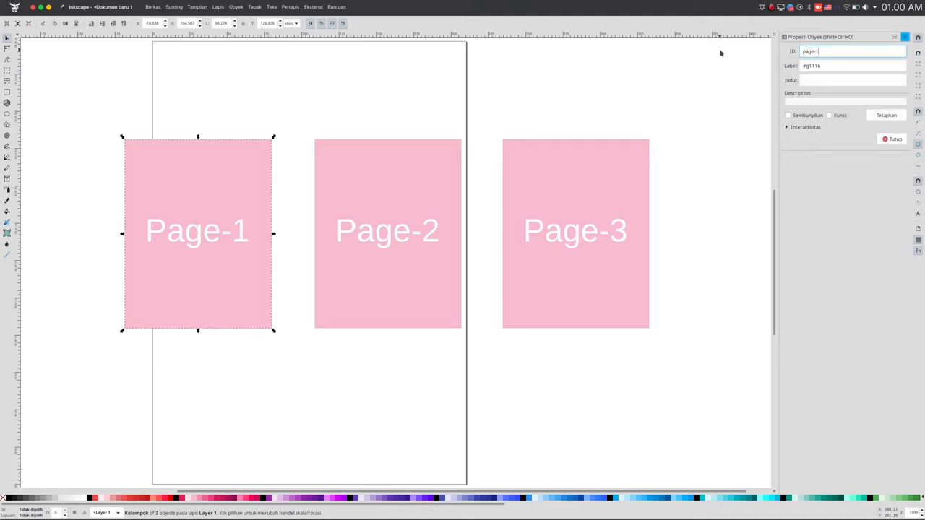
{"action": "mouse_move", "coordinate": [612, 96]}
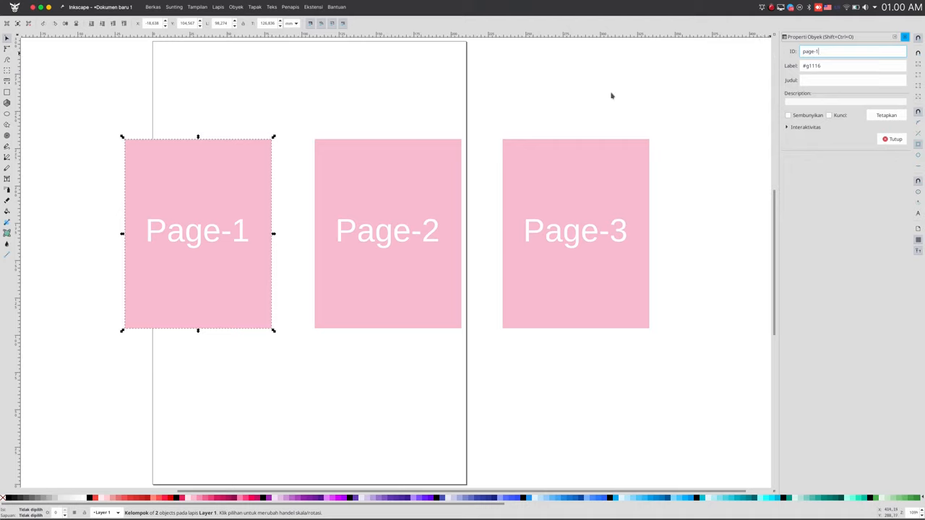
- Assign the IDs page-2 and page-3 to the middle and third page groups
{"action": "left_click", "coordinate": [387, 232]}
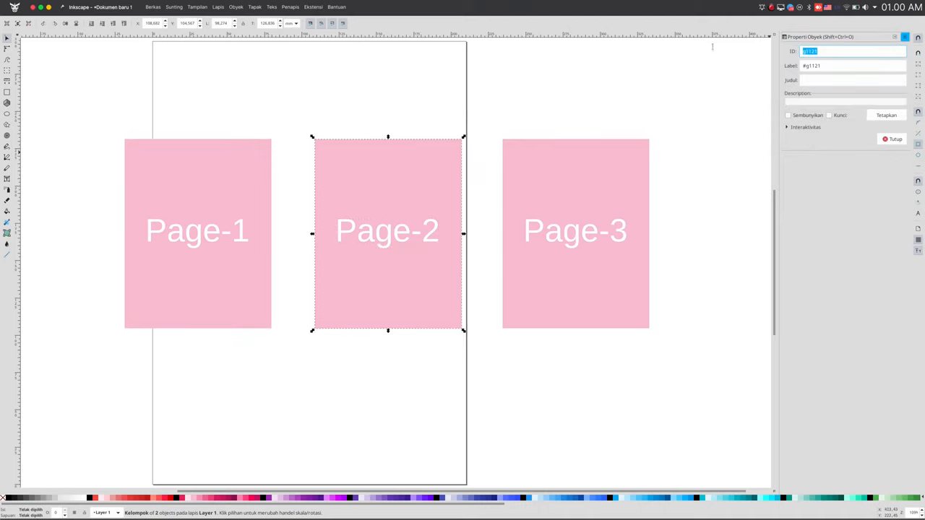
{"action": "type", "text": "page-2"}
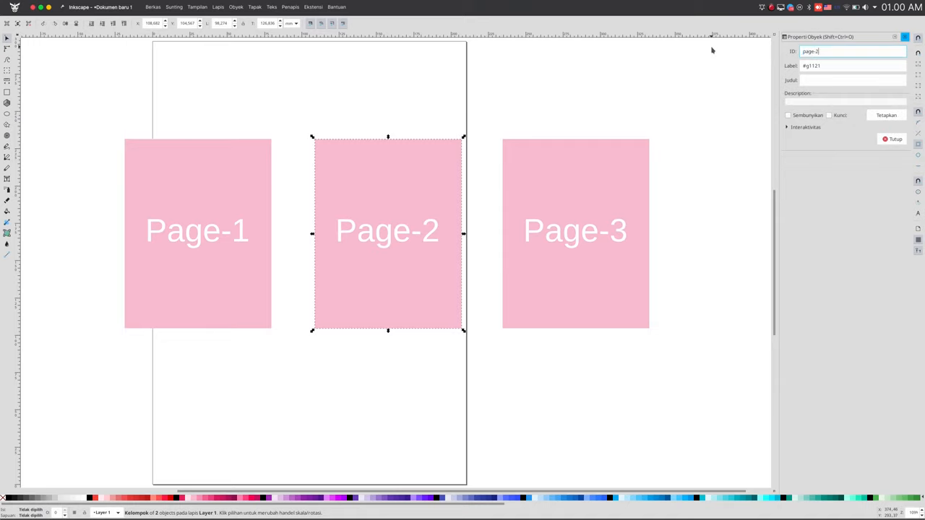
{"action": "left_click", "coordinate": [575, 232]}
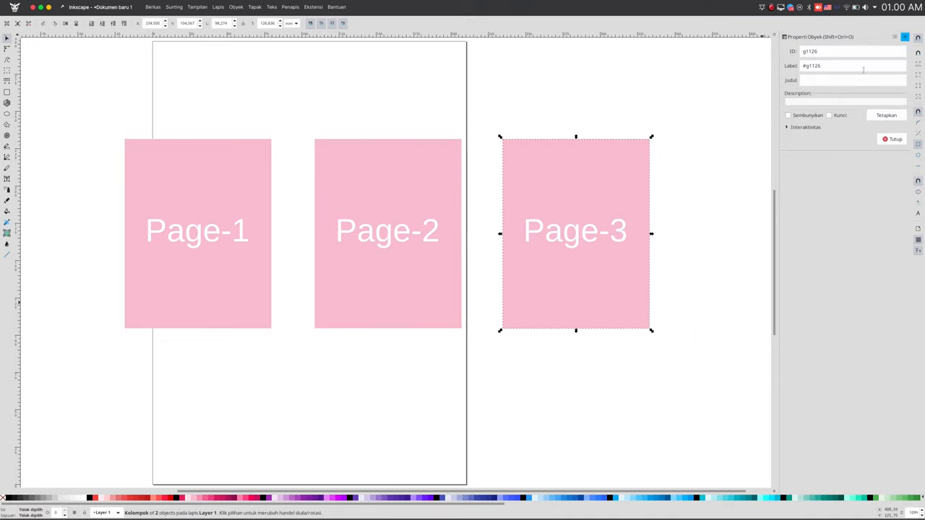
{"action": "type", "text": "page-3"}
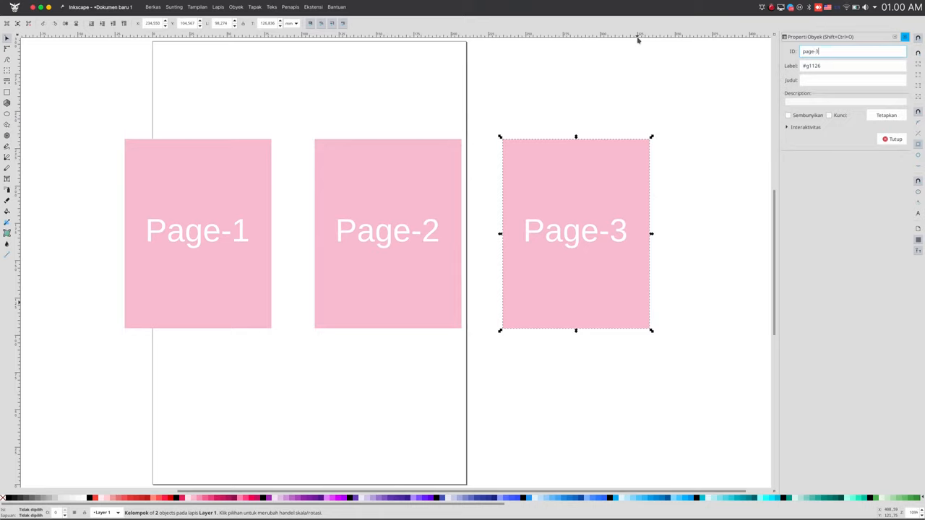
{"action": "left_click", "coordinate": [388, 231]}
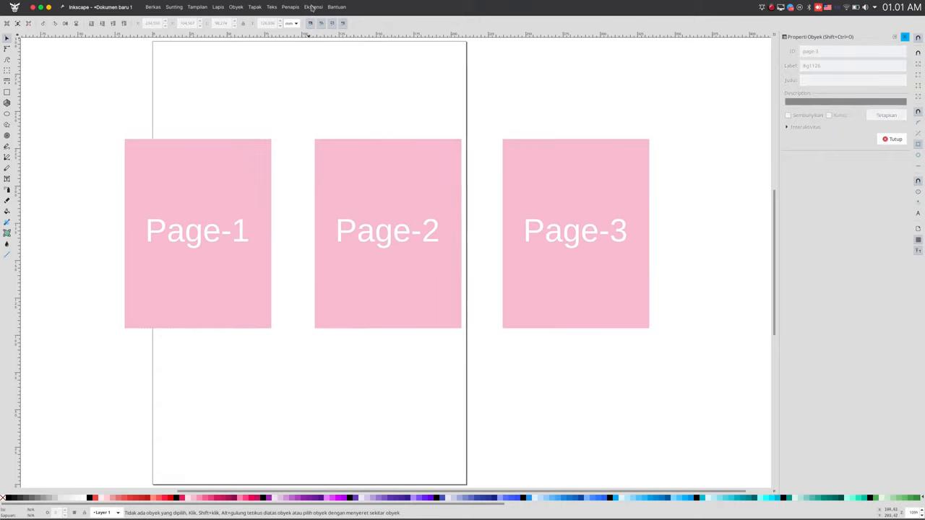
- Launch Inkporter from Extensions > Export and keep Booklet (PDF) as the export format
{"action": "left_click", "coordinate": [313, 6]}
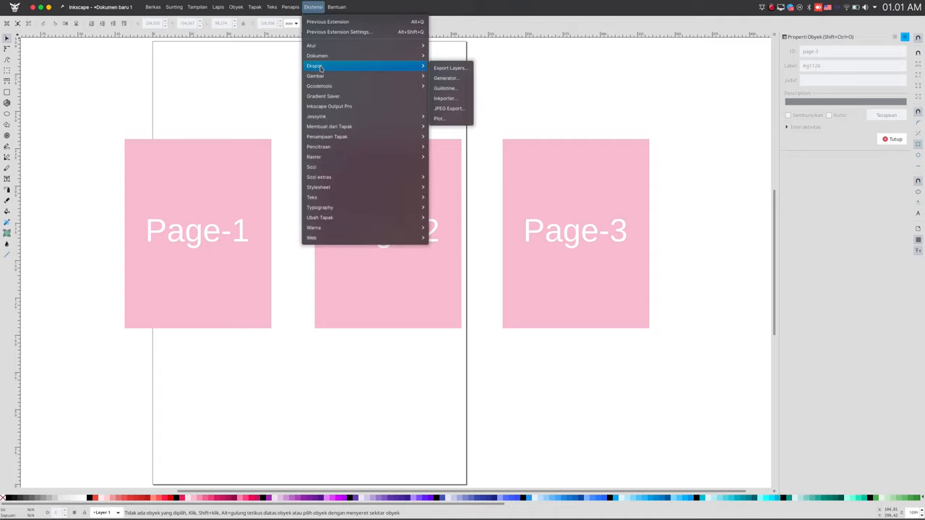
{"action": "left_click", "coordinate": [445, 98]}
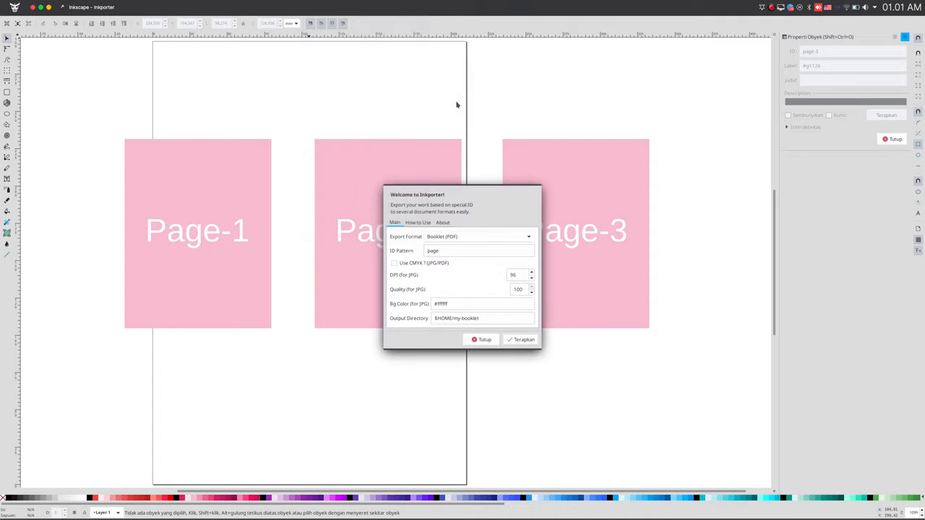
{"action": "left_click", "coordinate": [478, 237]}
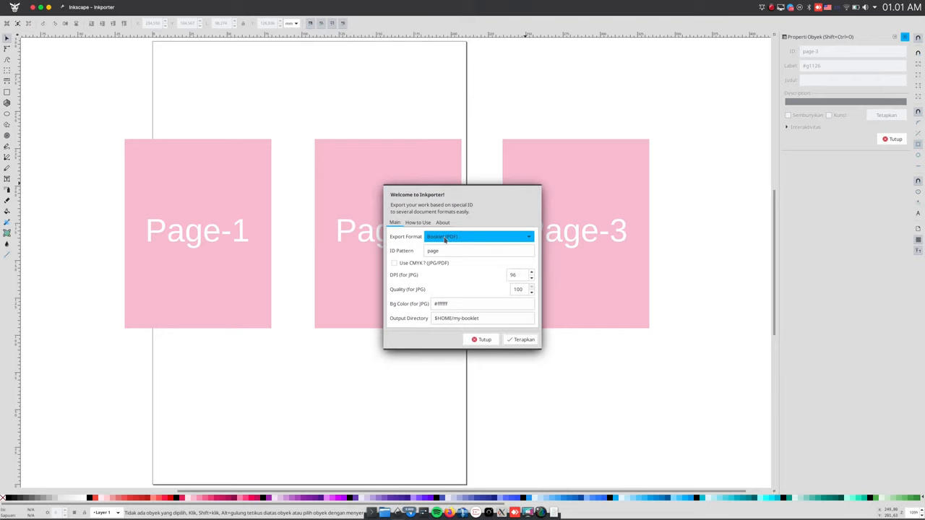
{"action": "left_click", "coordinate": [479, 237]}
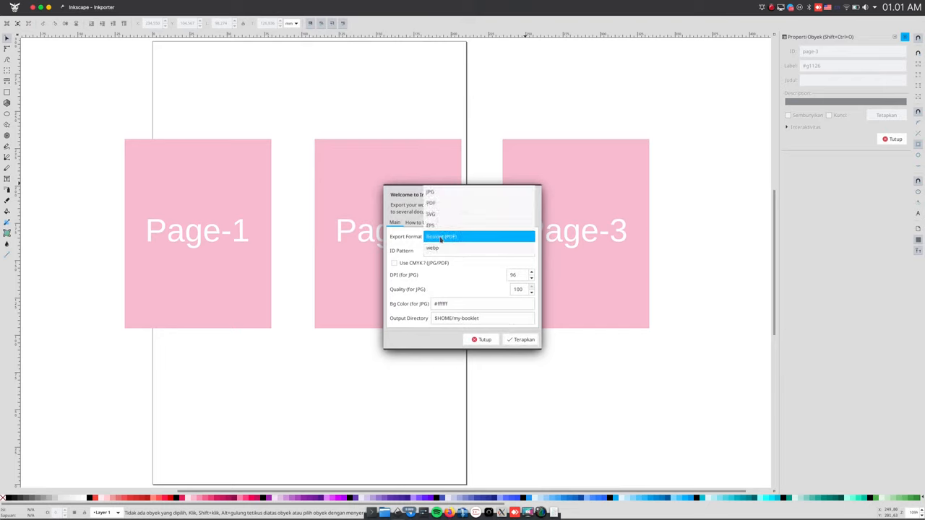
{"action": "left_click", "coordinate": [442, 236]}
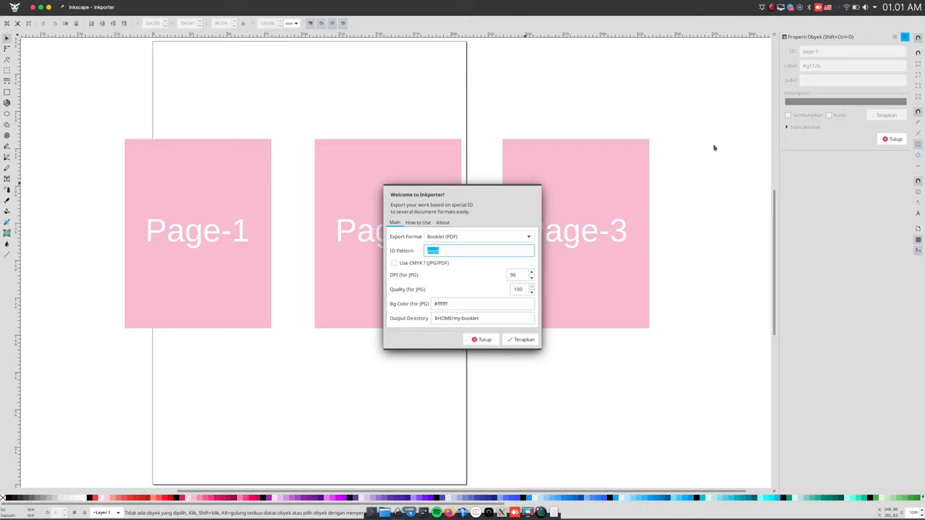
{"action": "mouse_move", "coordinate": [800, 76]}
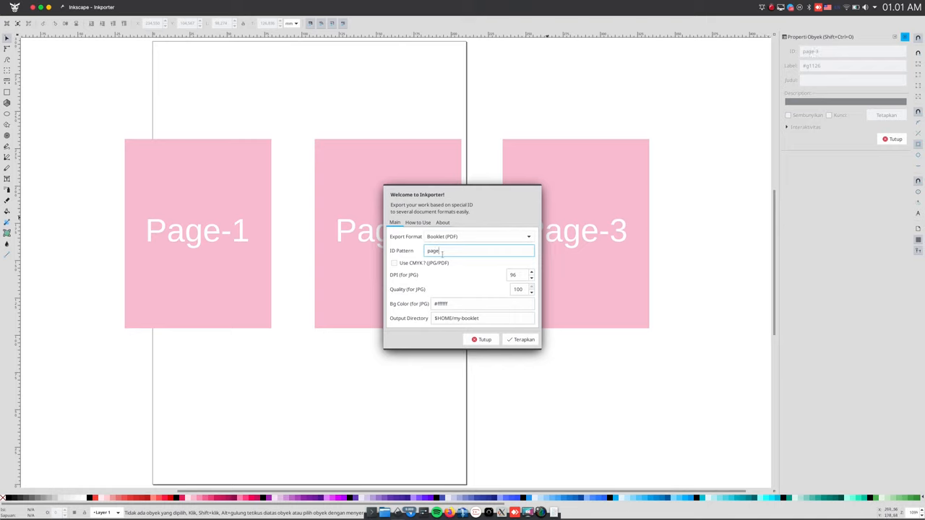
- Trim my-booklet from the output directory so it reads $HOME/
{"action": "left_click", "coordinate": [481, 318]}
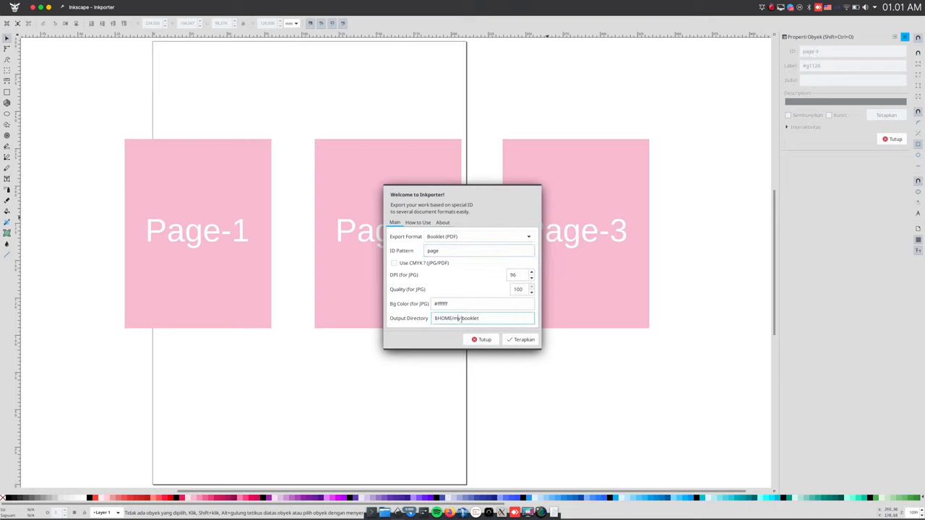
{"action": "double_click", "coordinate": [468, 318]}
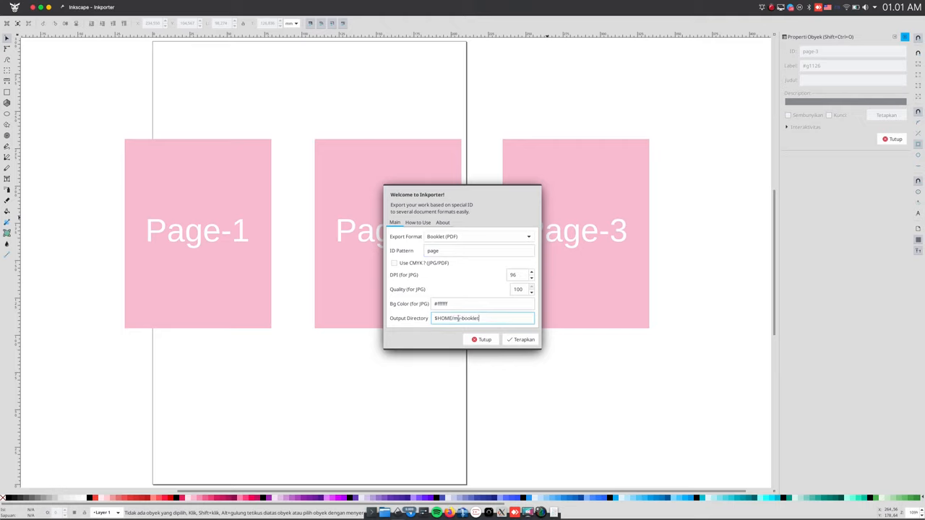
{"action": "double_click", "coordinate": [463, 318]}
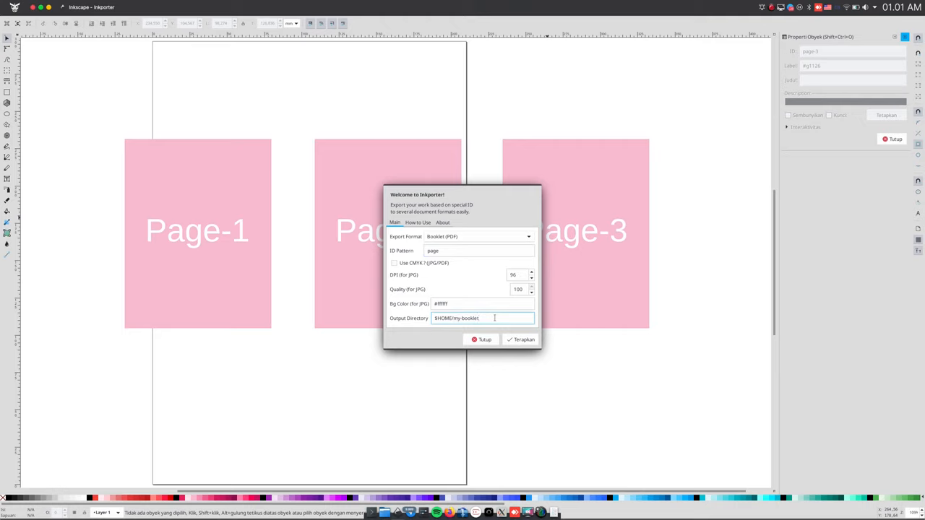
{"action": "key", "text": "BackSpace"}
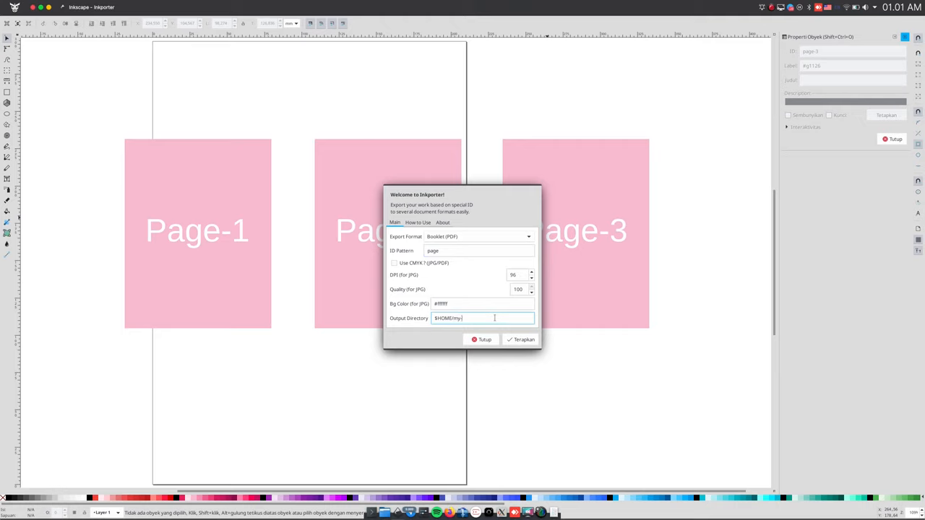
{"action": "key", "text": "BackSpace"}
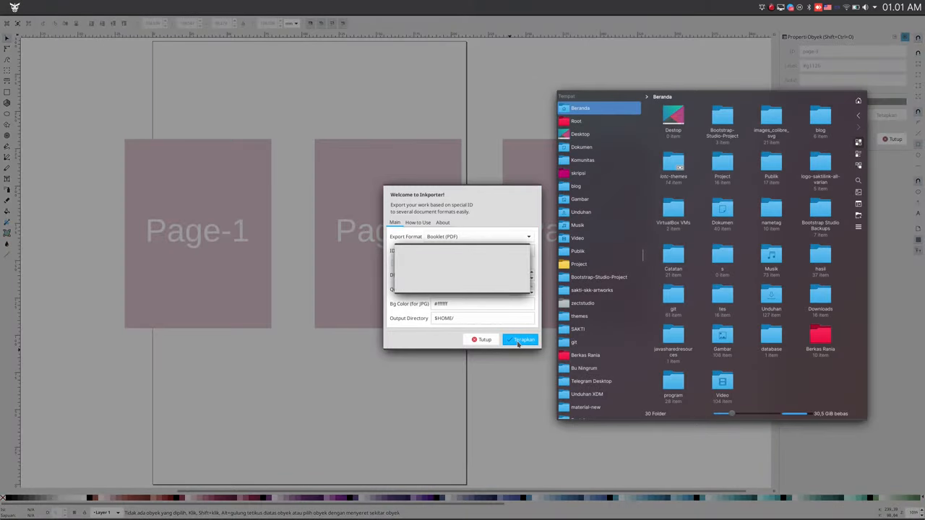
- Apply the booklet export to produce page.pdf and dismiss the script warning with OK
{"action": "left_click", "coordinate": [520, 339]}
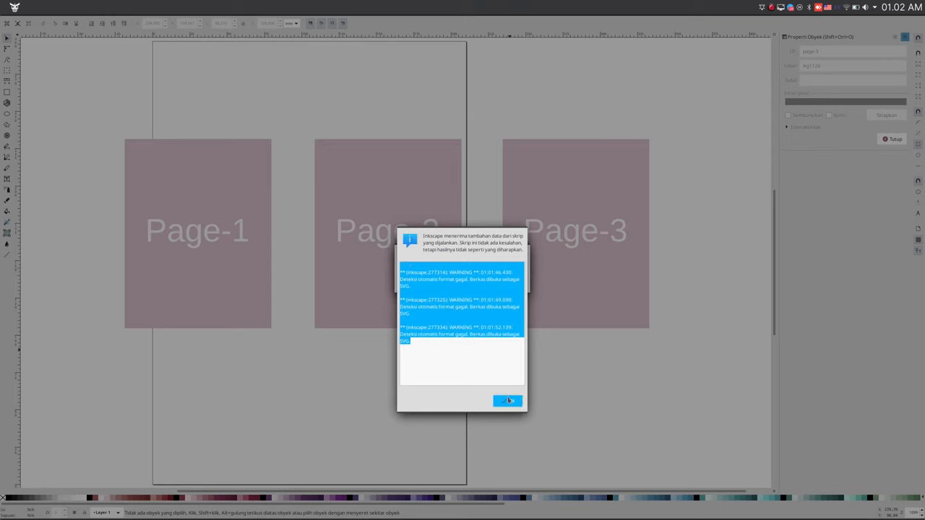
{"action": "left_click", "coordinate": [506, 401]}
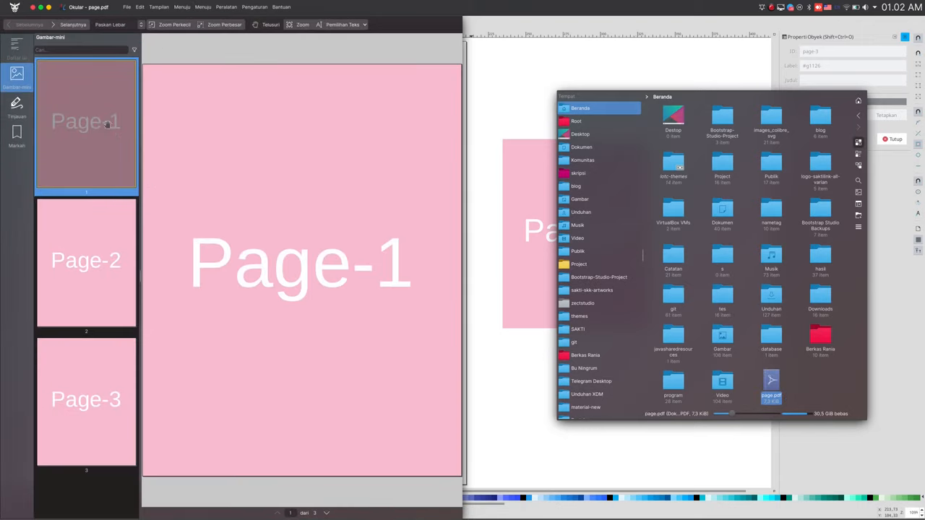
- Preview pages 3, 2 and 1 of page.pdf from the thumbnail sidebar
{"action": "left_click", "coordinate": [86, 401]}
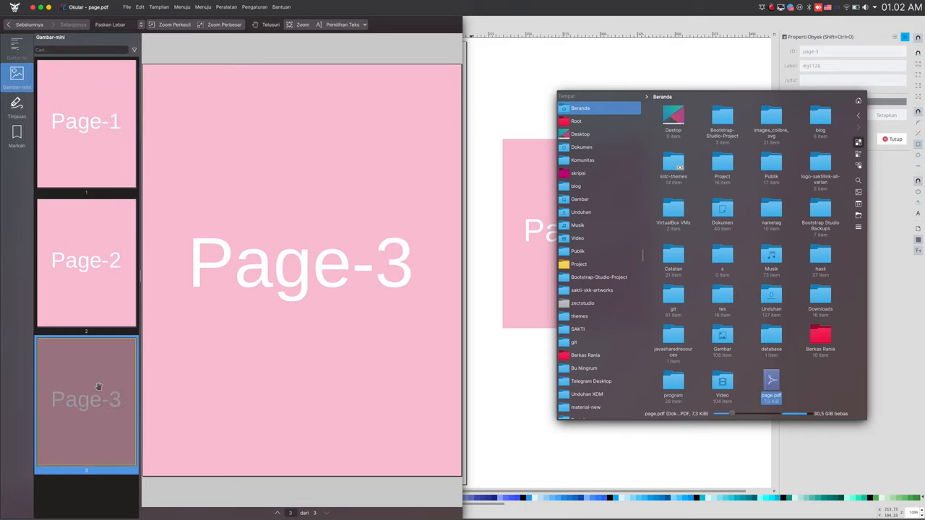
{"action": "left_click", "coordinate": [85, 260]}
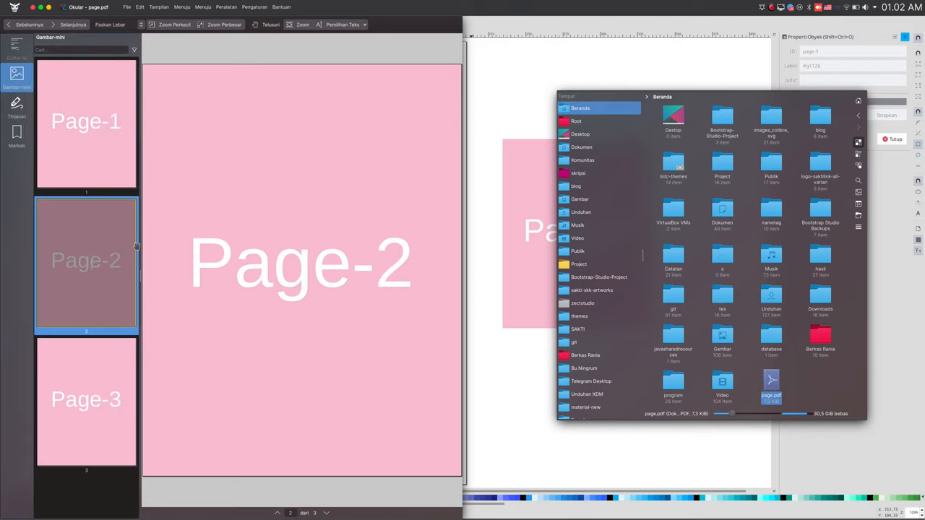
{"action": "left_click", "coordinate": [86, 122]}
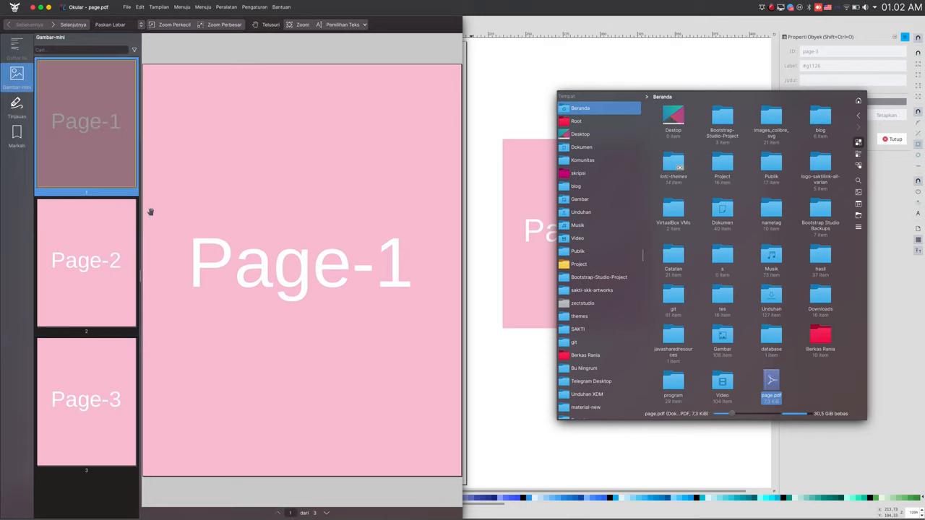